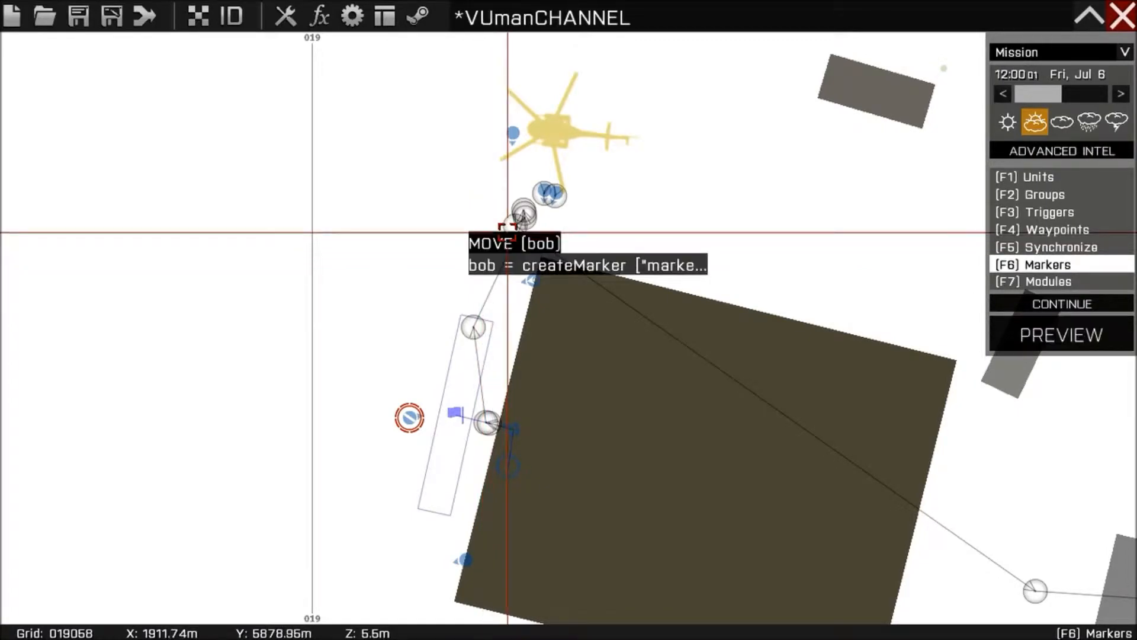
- Open the bob MOVE waypoint's settings to review its marker-creating On Act. script
double_click(506, 229)
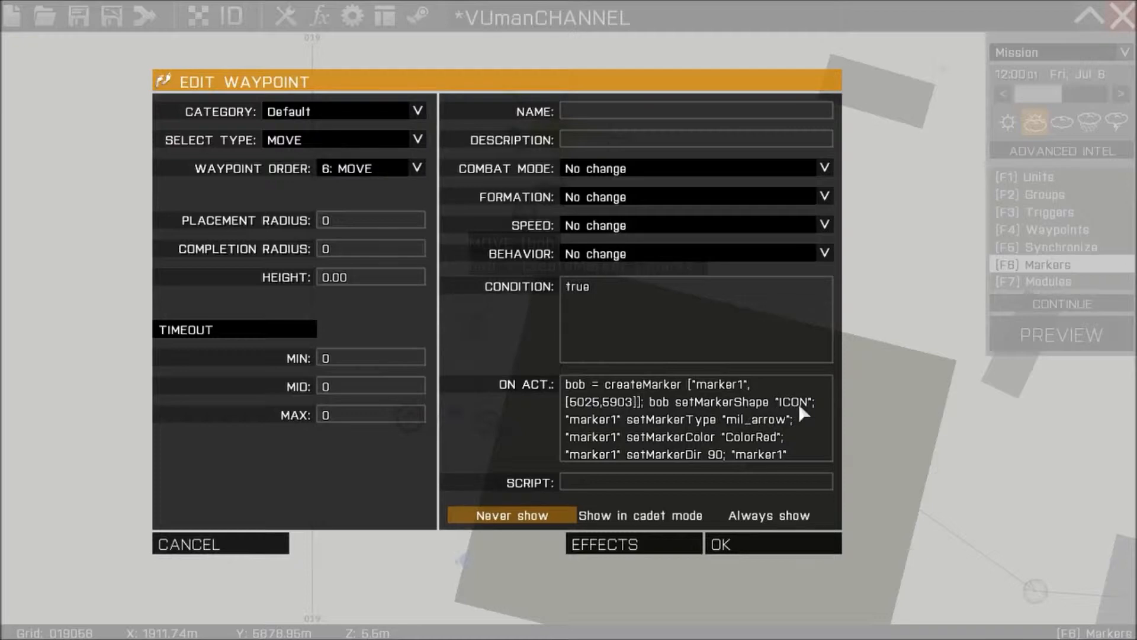
mouse_move(762, 430)
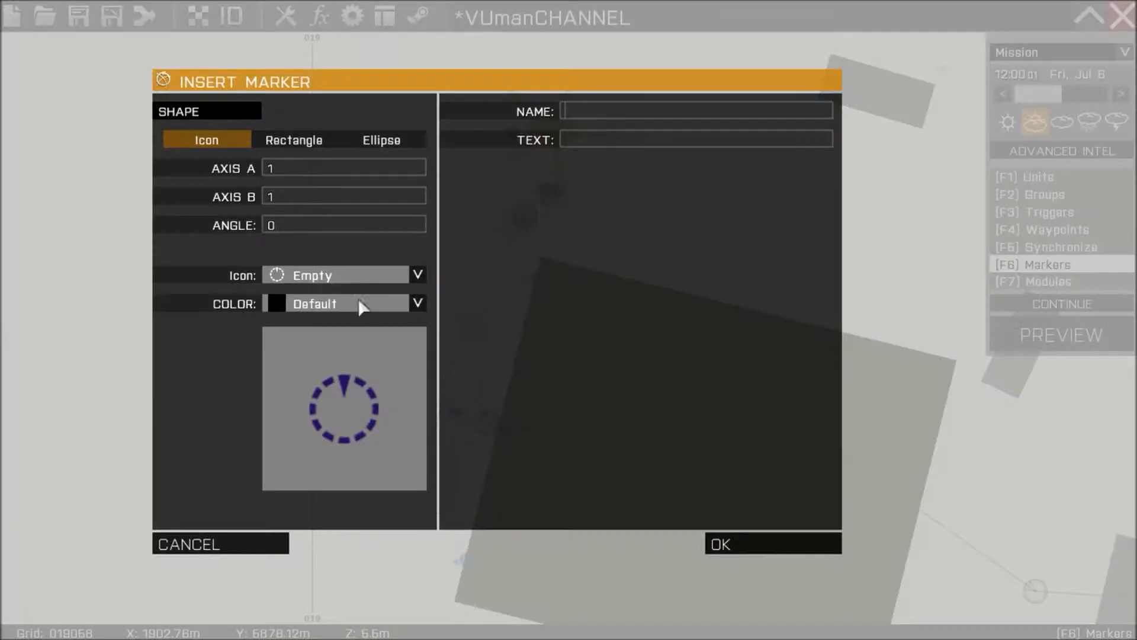
- View the marker Icon type list, then cancel the Insert Marker dialog without adding one
click(417, 274)
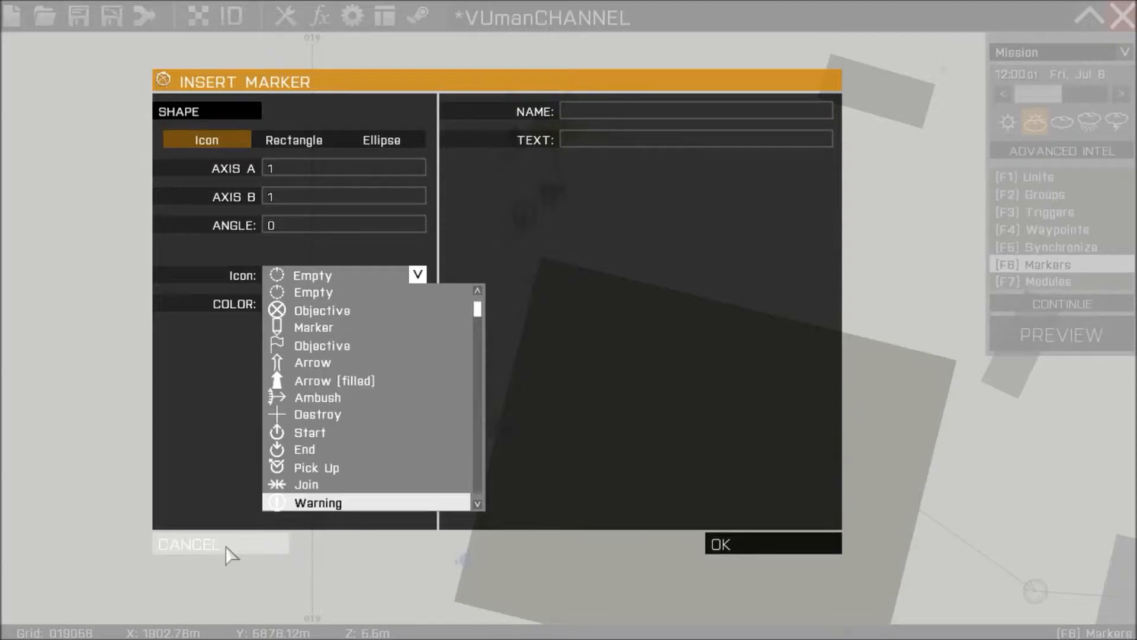
click(199, 544)
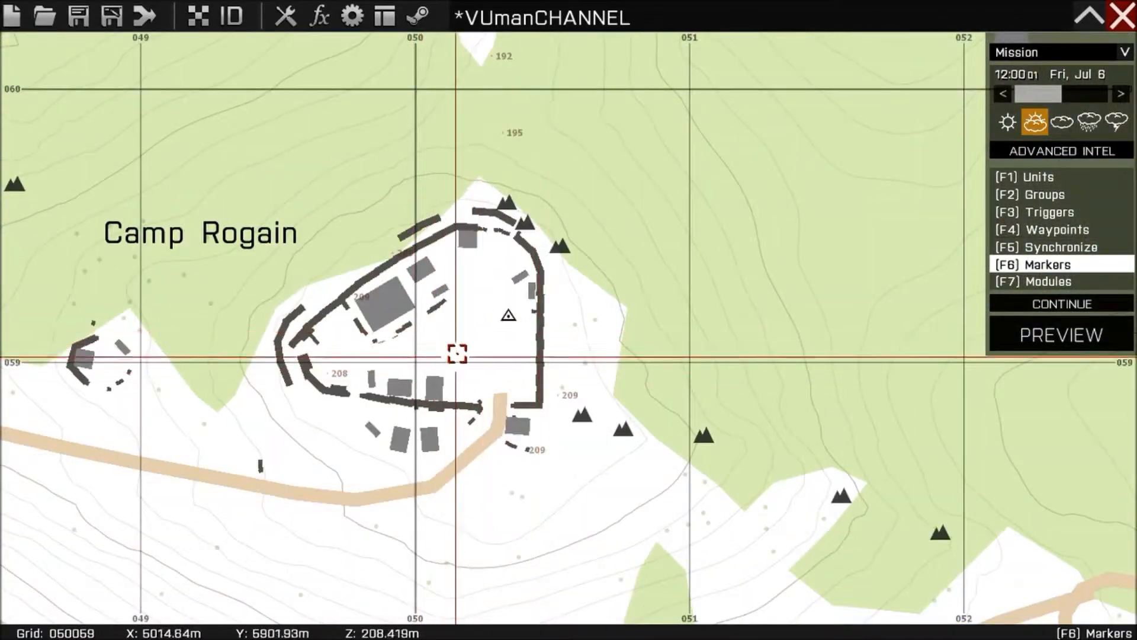
mouse_move(489, 347)
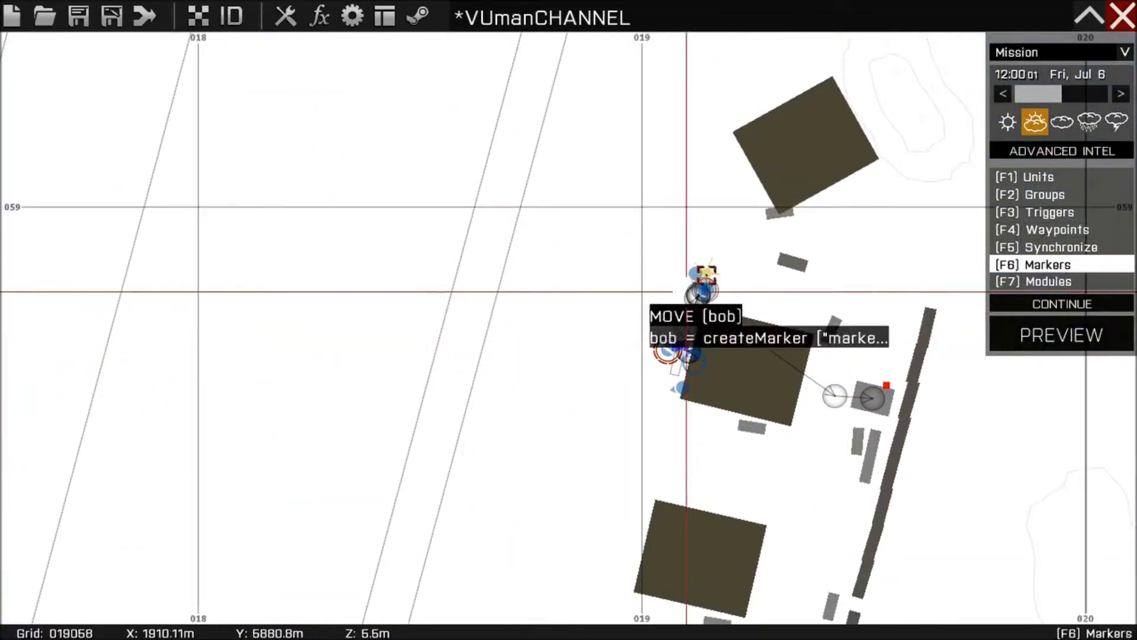
- Start the mission preview after checking Camp Rogain's coordinates
click(1061, 335)
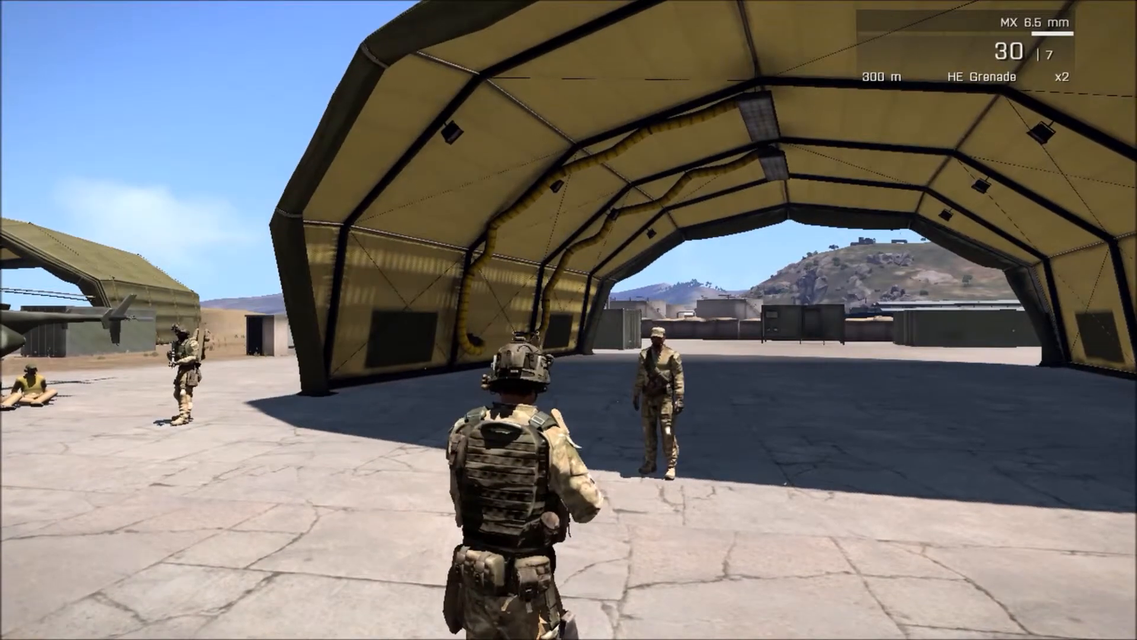
- Open the in-game map of Stratis and turn off terrain textures
key(M)
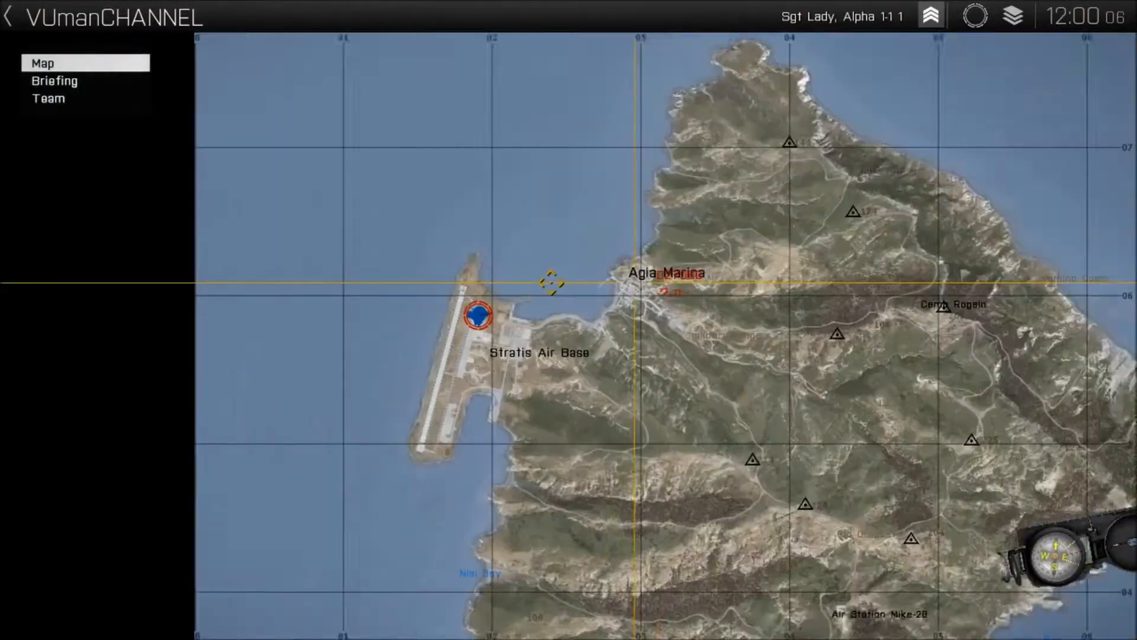
click(1010, 16)
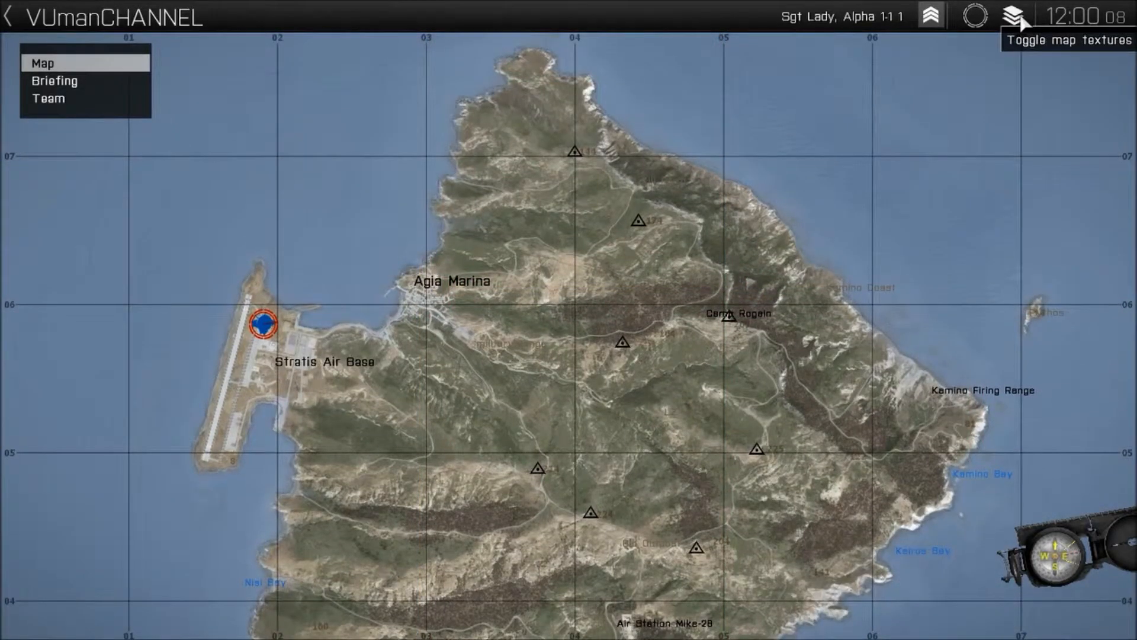
click(1010, 15)
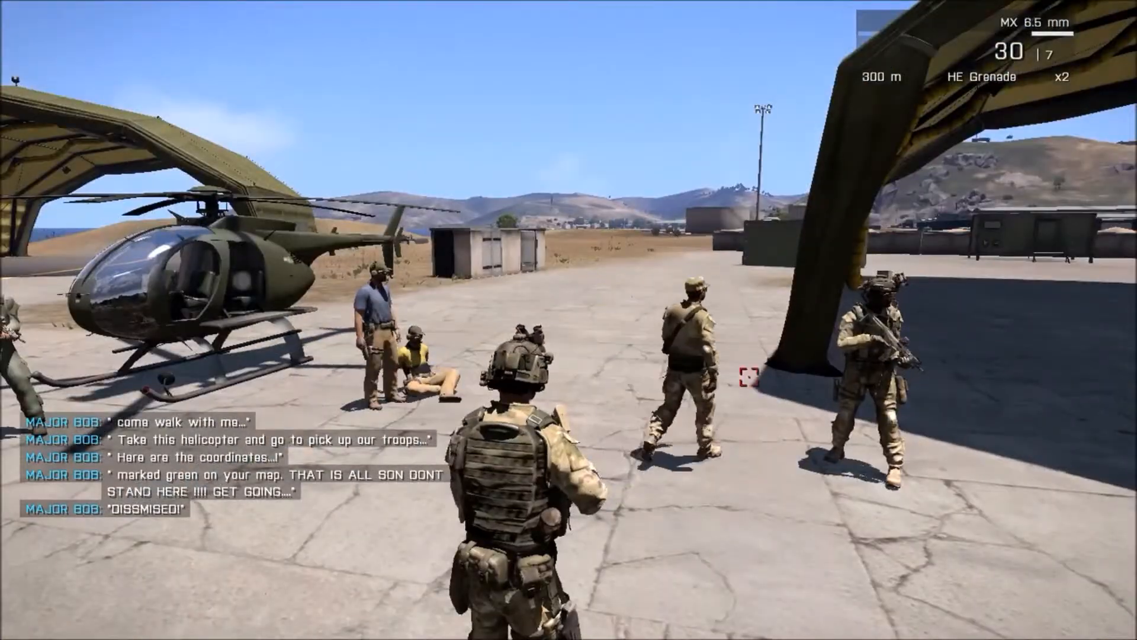
- Open the map to see the red 'GO HERE' arrow marker at Camp Rogain
key(M)
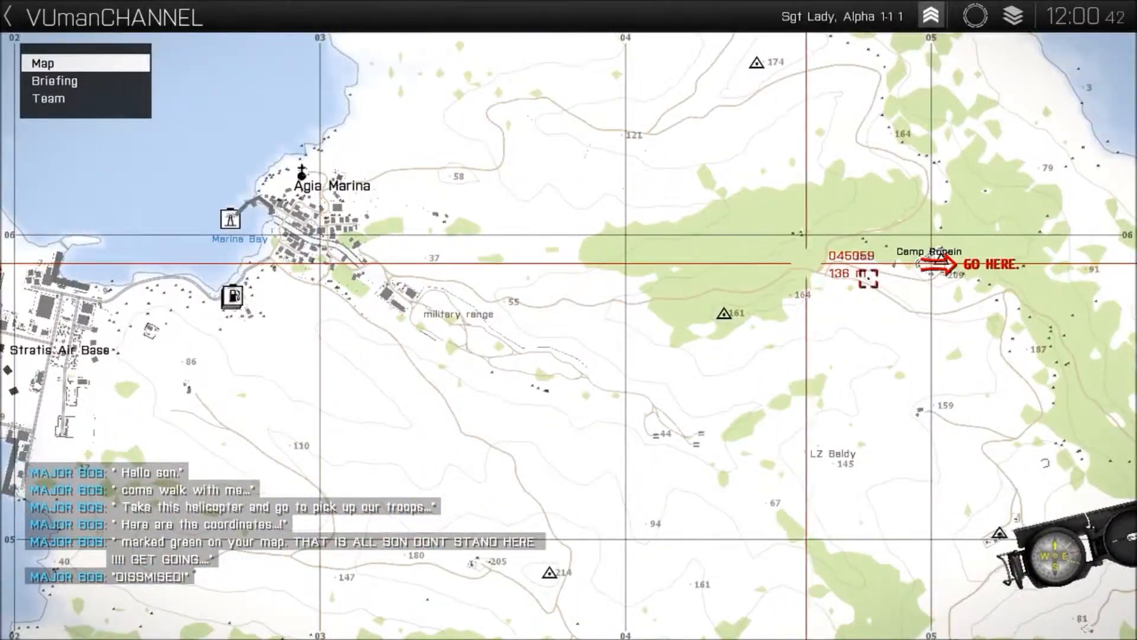